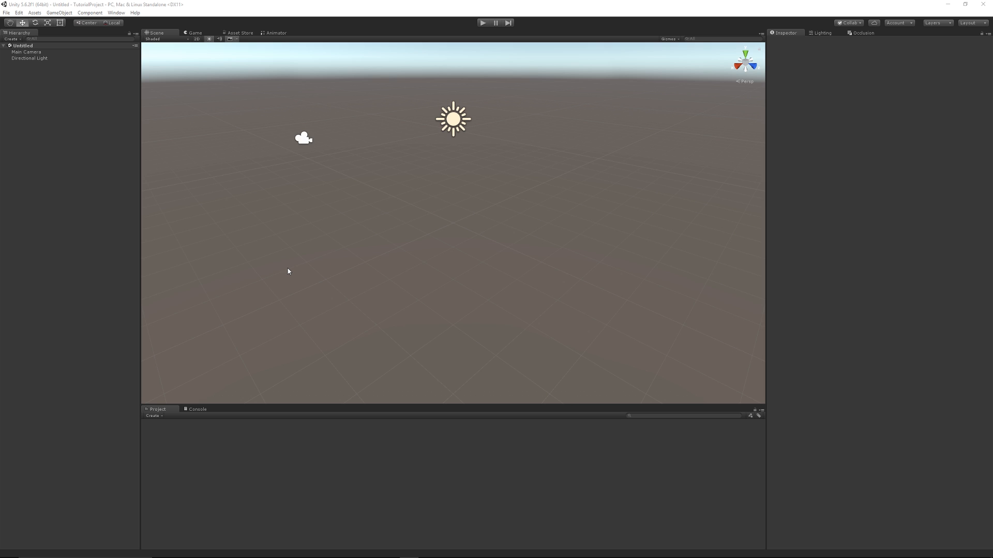
mouse_move(267, 236)
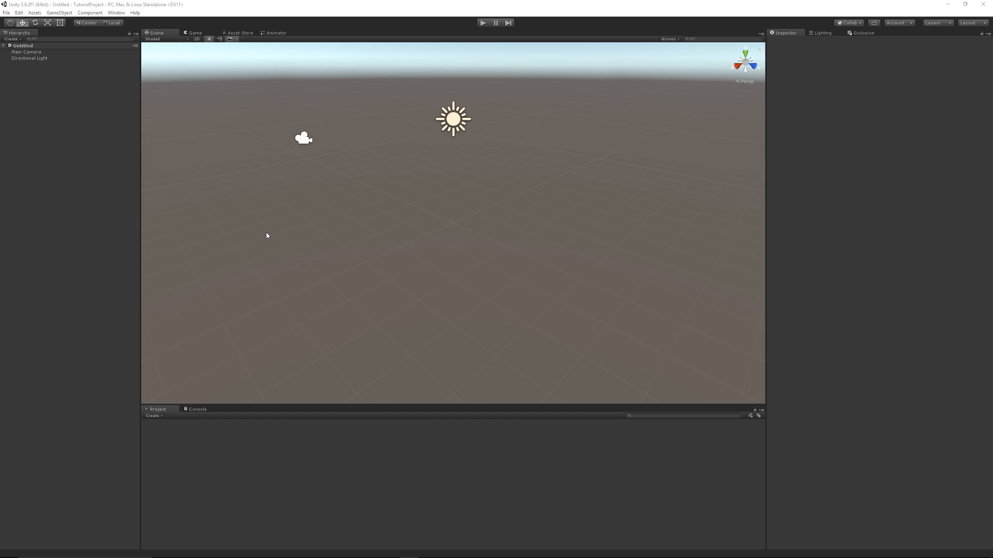
mouse_move(245, 92)
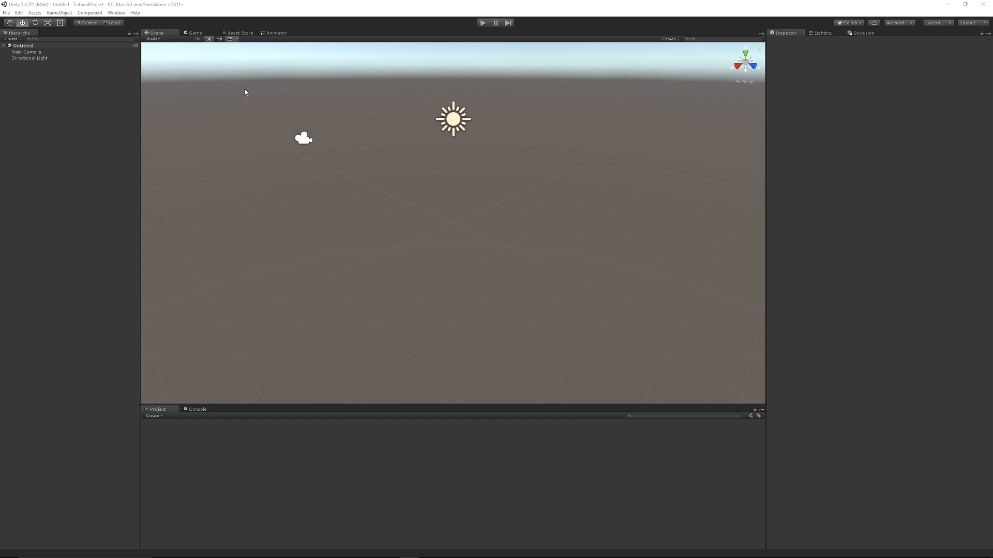
mouse_move(280, 68)
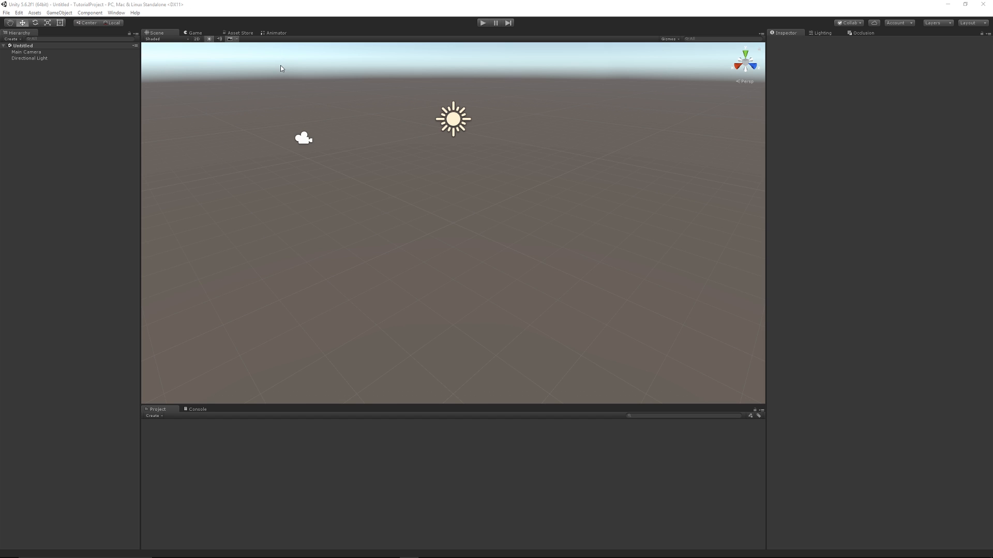
Search the Asset Store for free ice shaders and open the Ice shader - Tutorial page
click(238, 32)
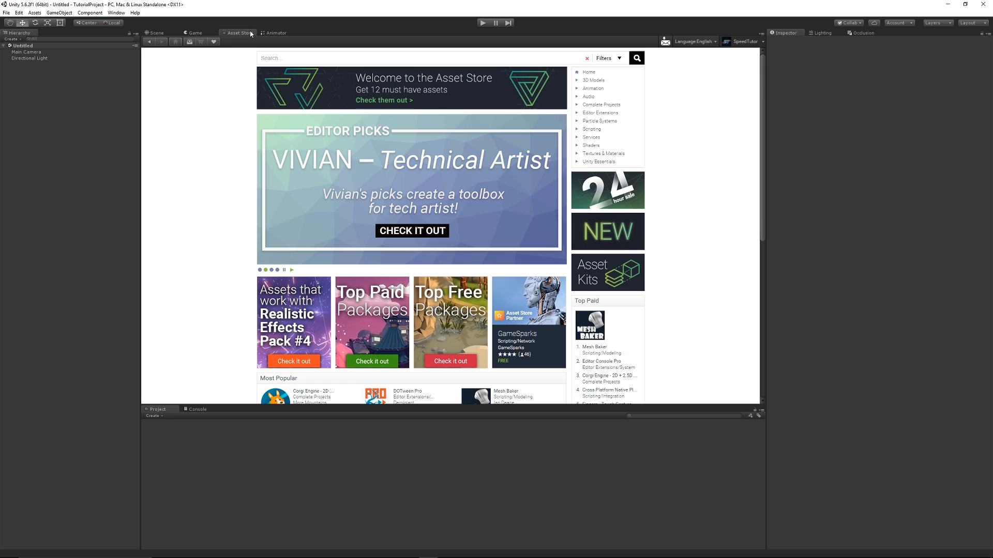
mouse_move(280, 75)
text(ice shader)
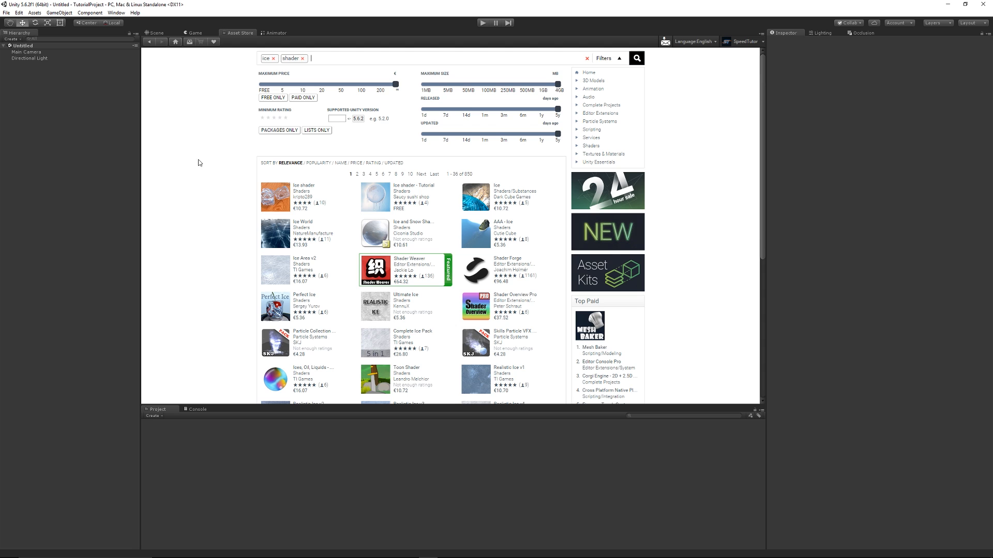
mouse_move(357, 226)
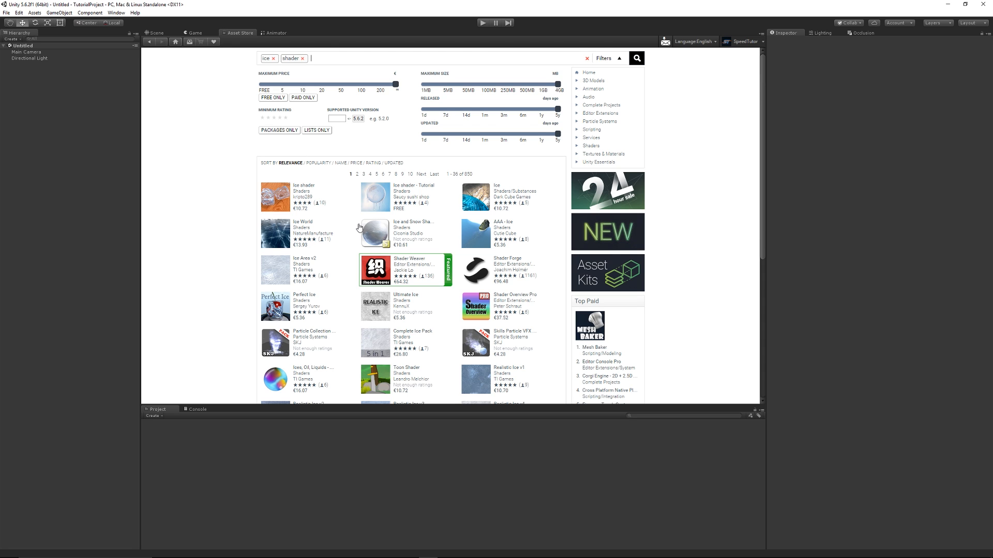
click(273, 97)
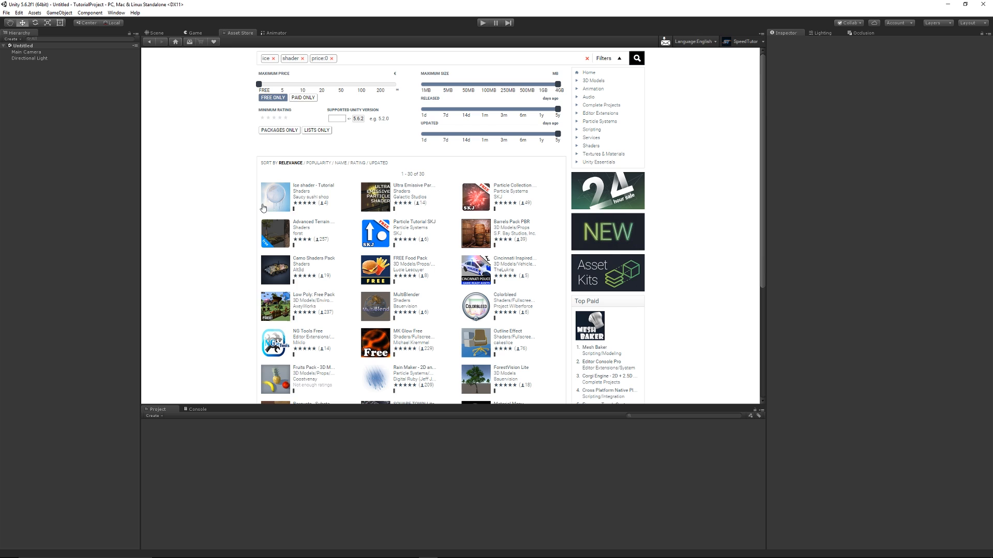
click(275, 197)
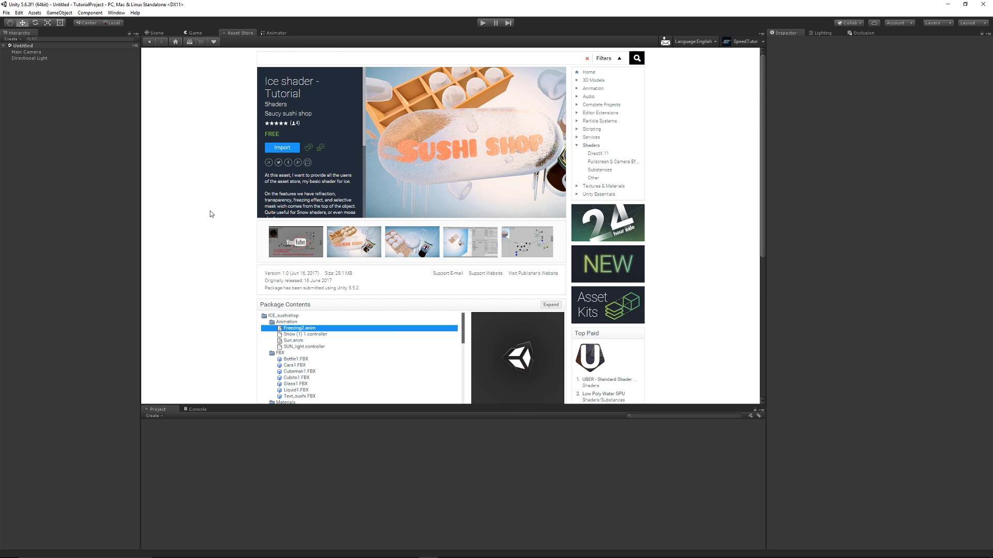
mouse_move(172, 175)
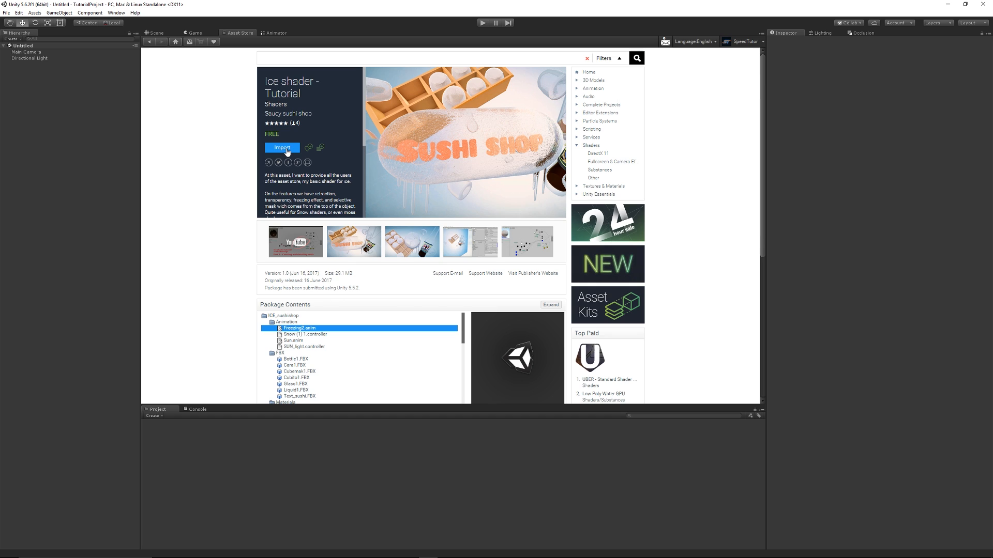
Import all files of the Ice shader - Tutorial package, adding ICE_sushishop to the project
click(281, 147)
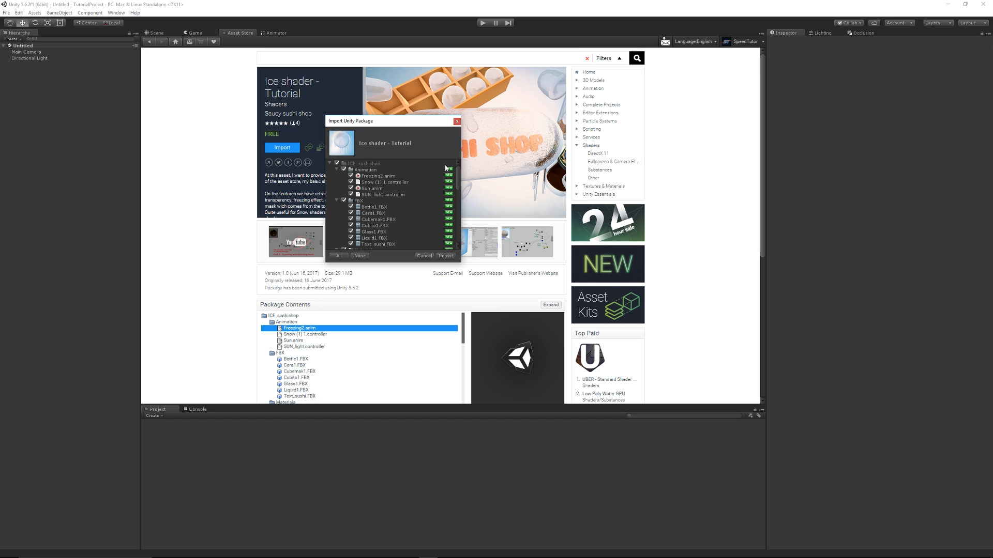
scroll(down, 3)
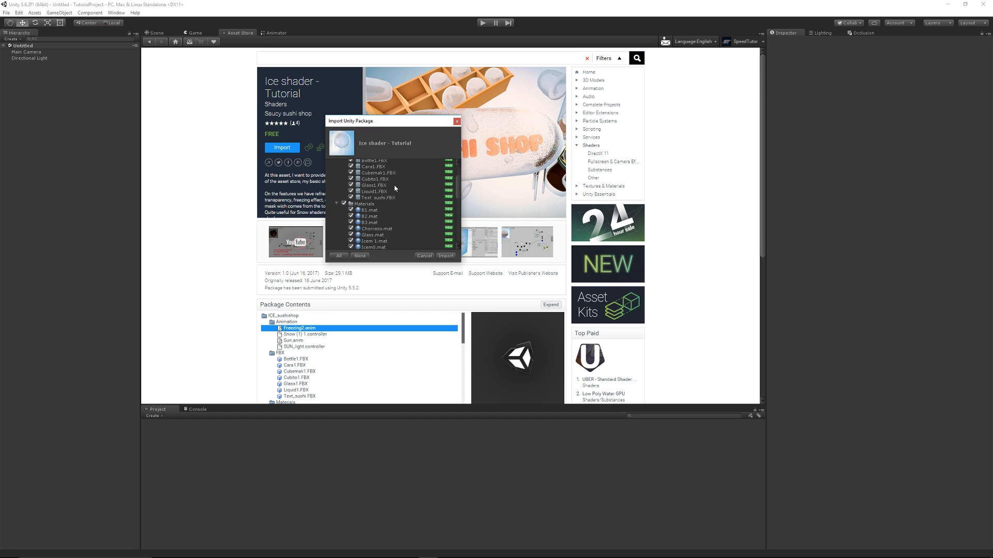
scroll(down, 3)
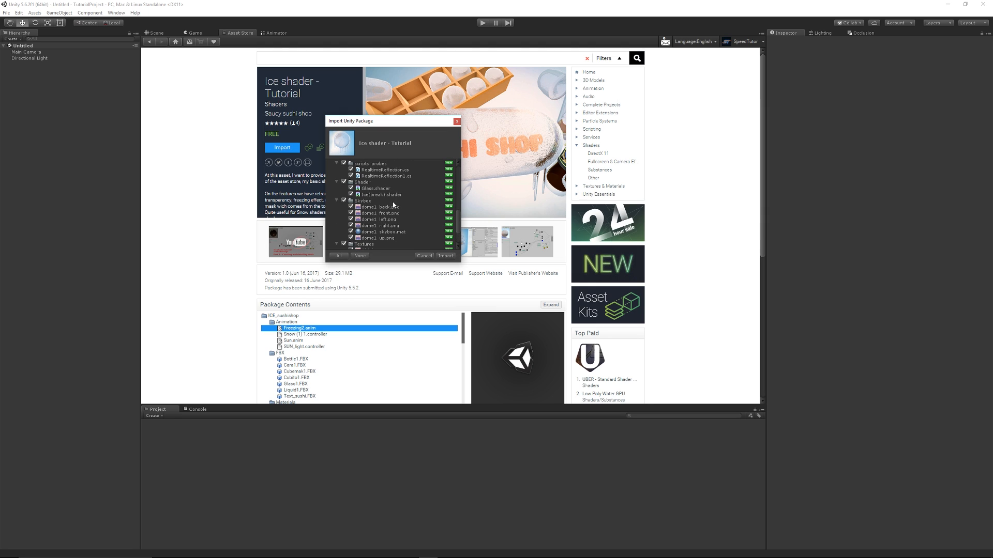
mouse_move(427, 219)
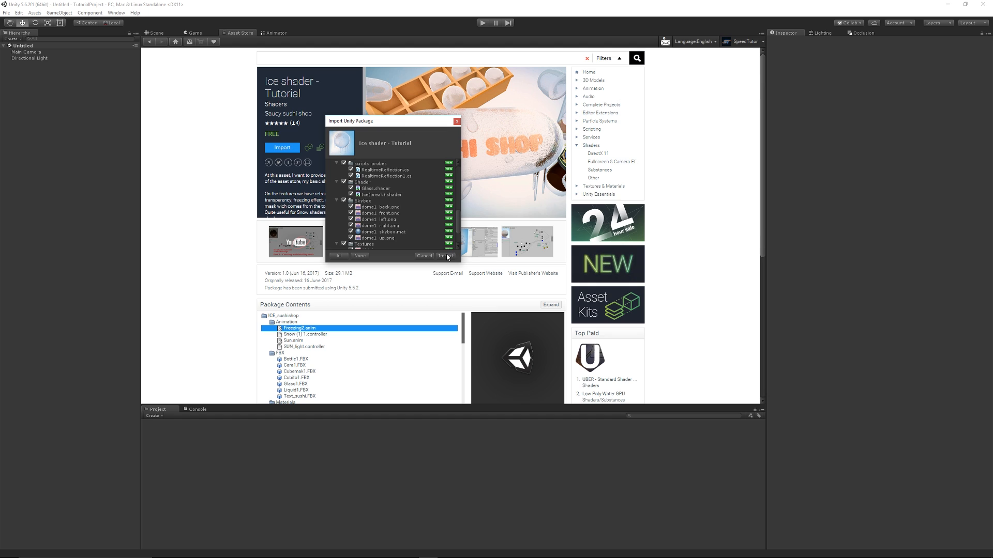
click(446, 256)
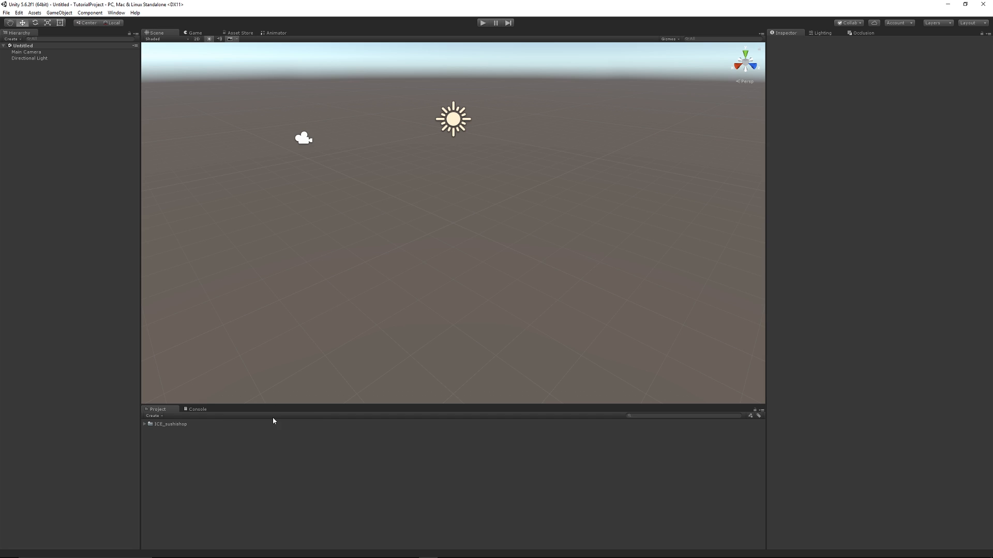
Open ICE_sushishop's FrozenSushiShop scene and briefly run it in Play mode
click(147, 424)
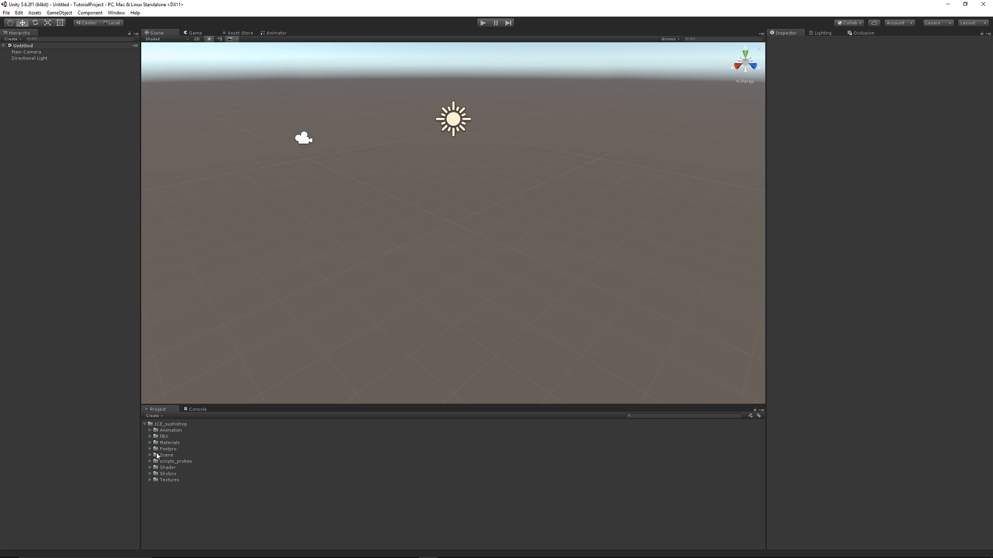
click(150, 455)
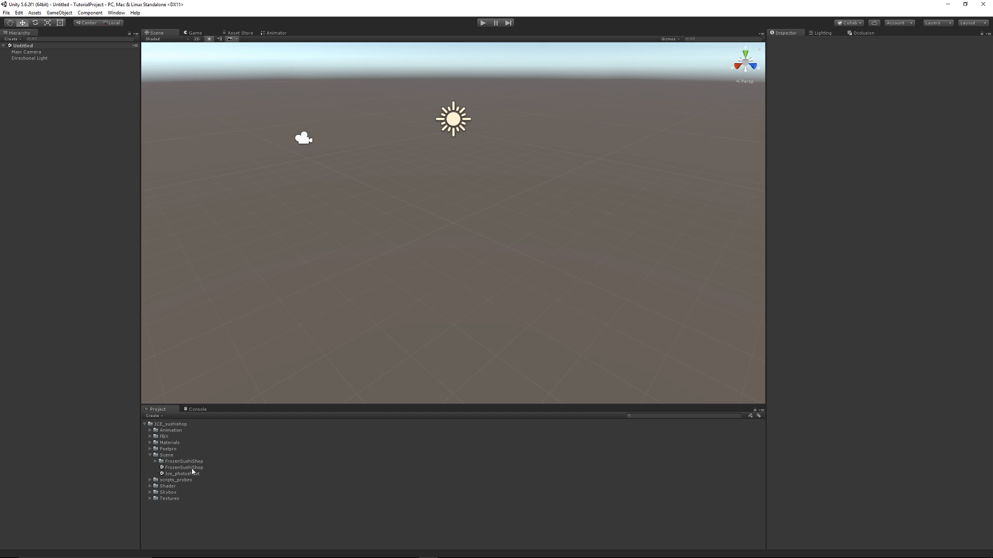
double_click(182, 467)
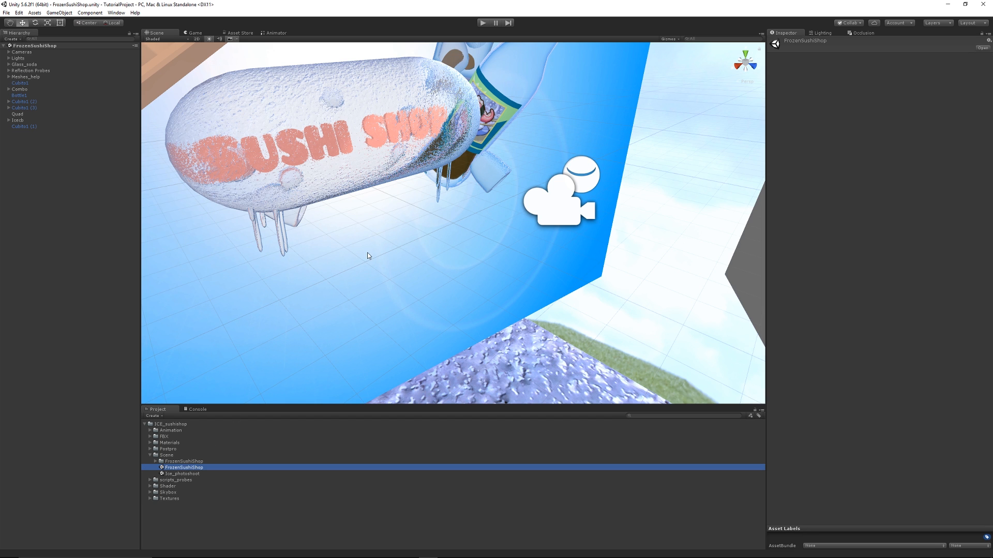
click(483, 22)
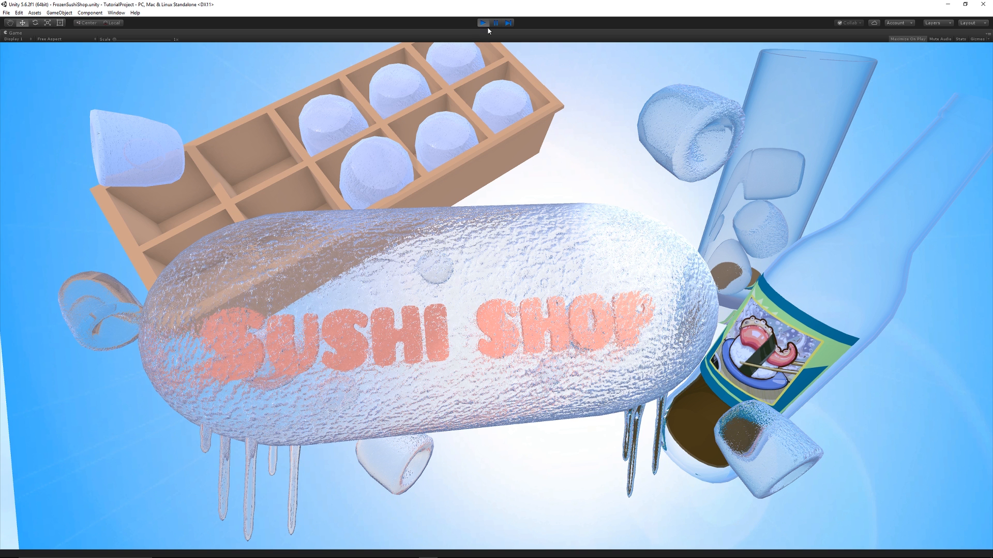
click(483, 23)
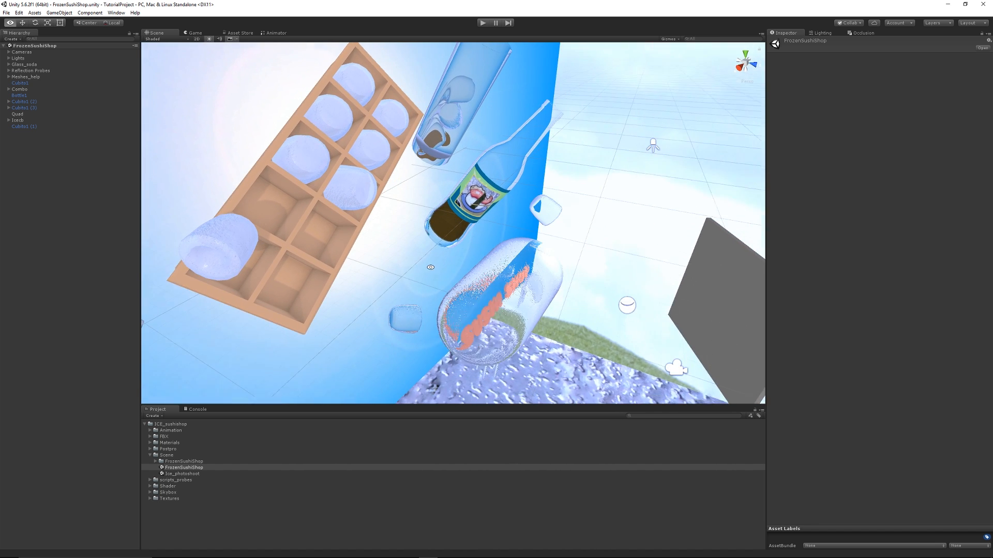
Inspect the materials of an ice cube and the bottle, then load the ice_photoshoot scene
click(217, 246)
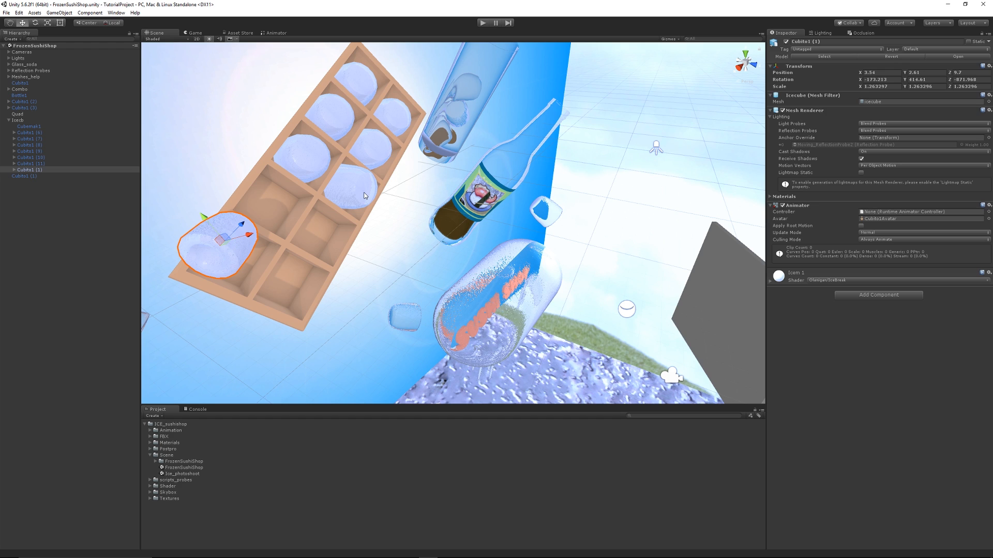
click(15, 96)
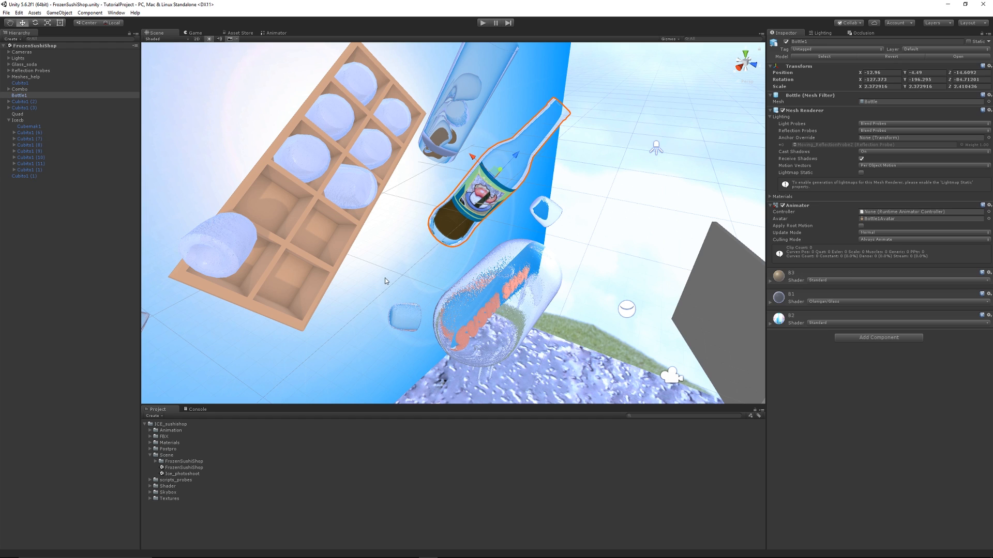
mouse_move(378, 265)
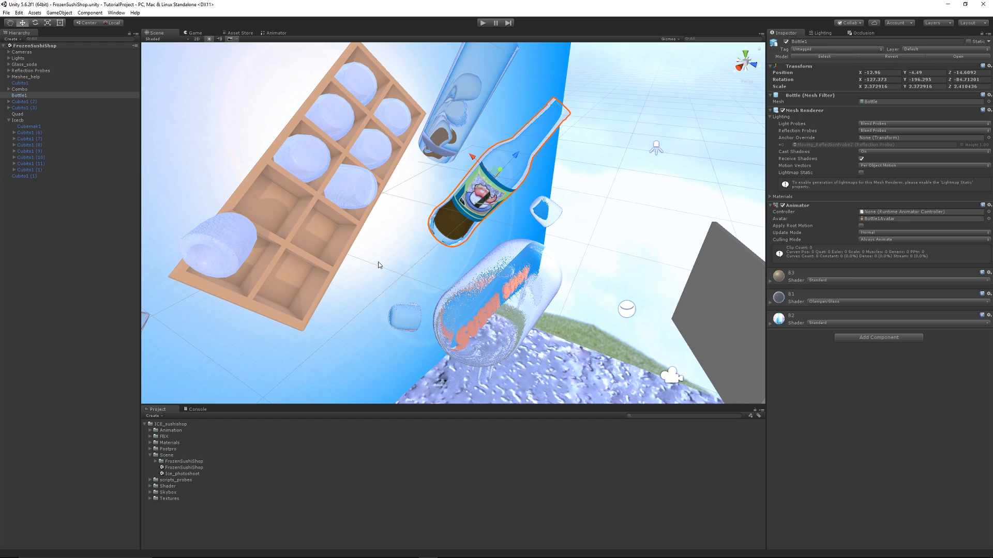
mouse_move(377, 262)
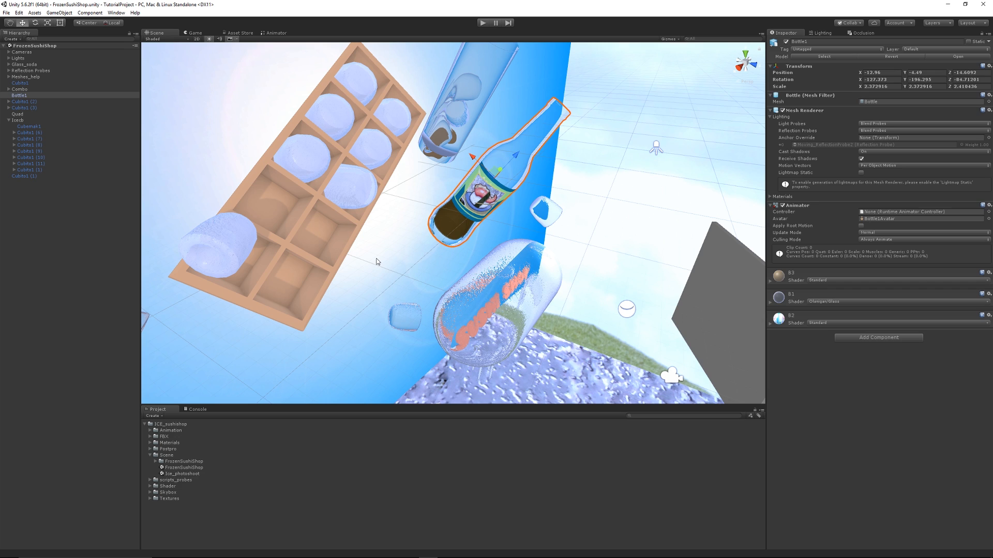
mouse_move(494, 213)
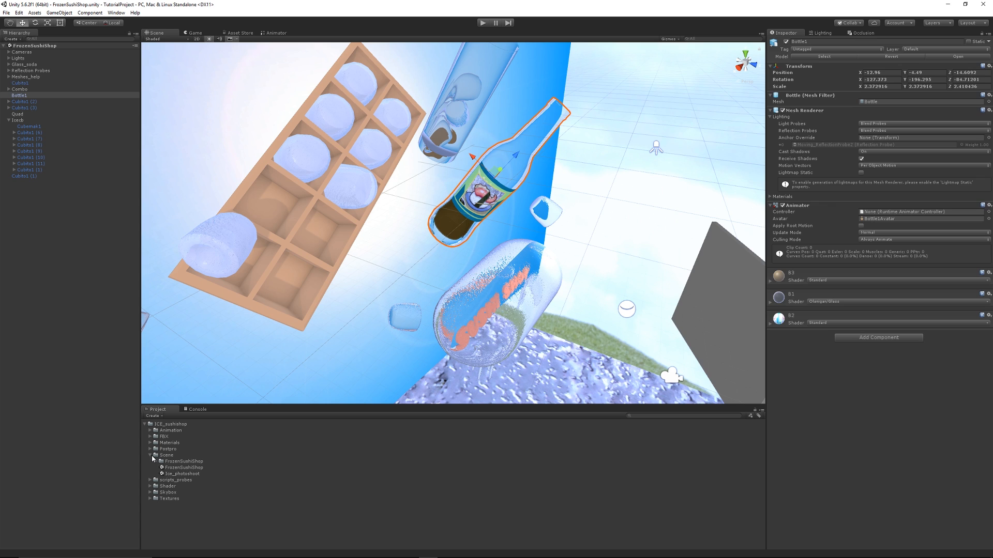
click(62, 13)
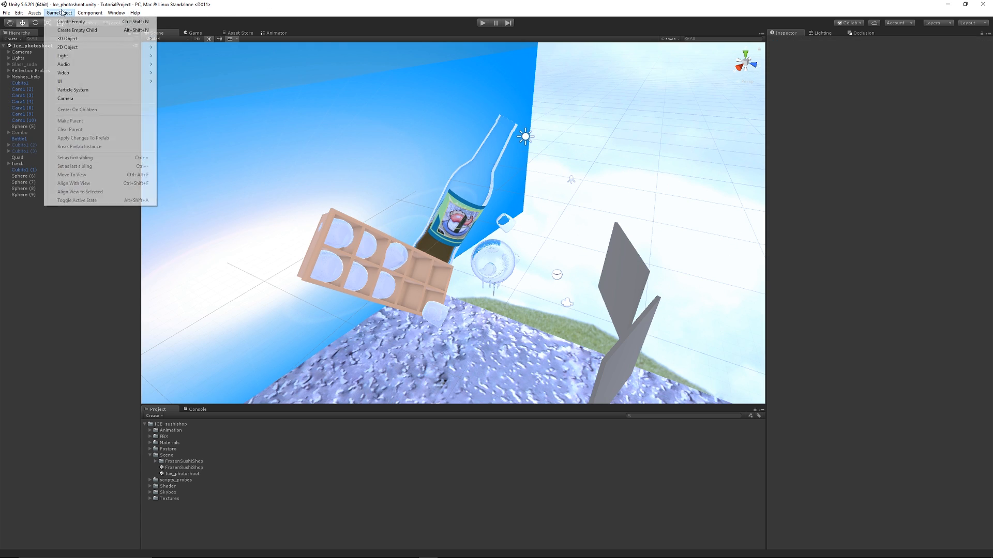
Add a new 3D Cube GameObject to the ice_photoshoot scene
click(74, 46)
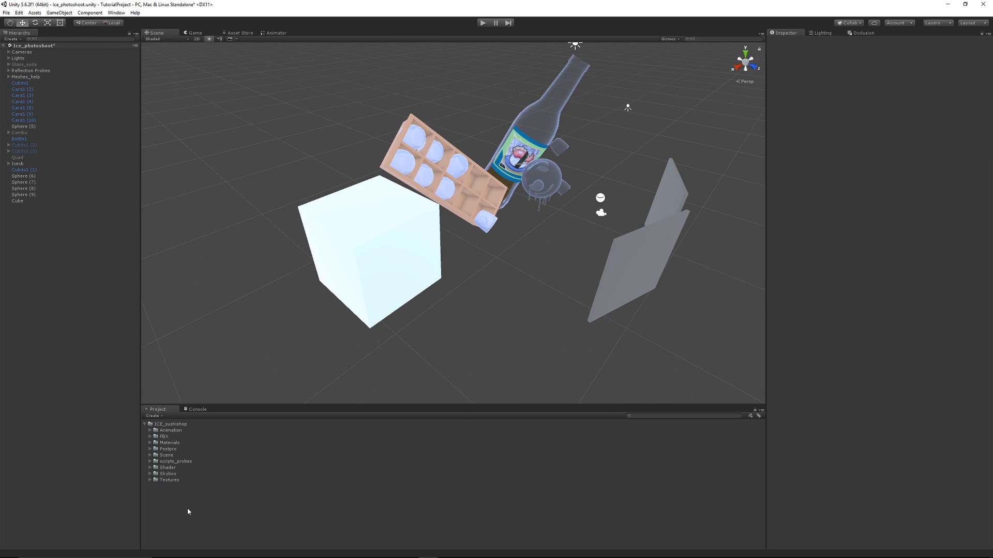
mouse_move(146, 468)
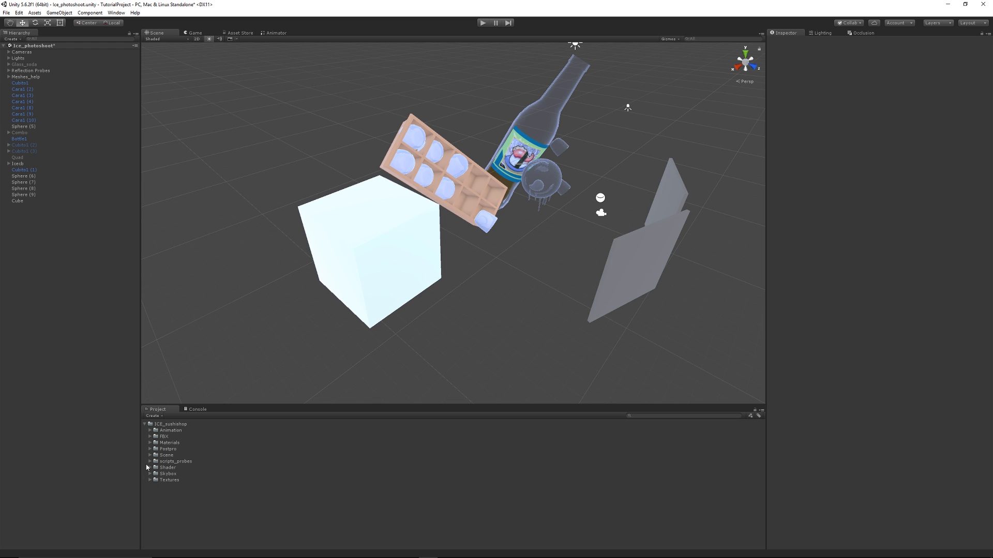
mouse_move(180, 511)
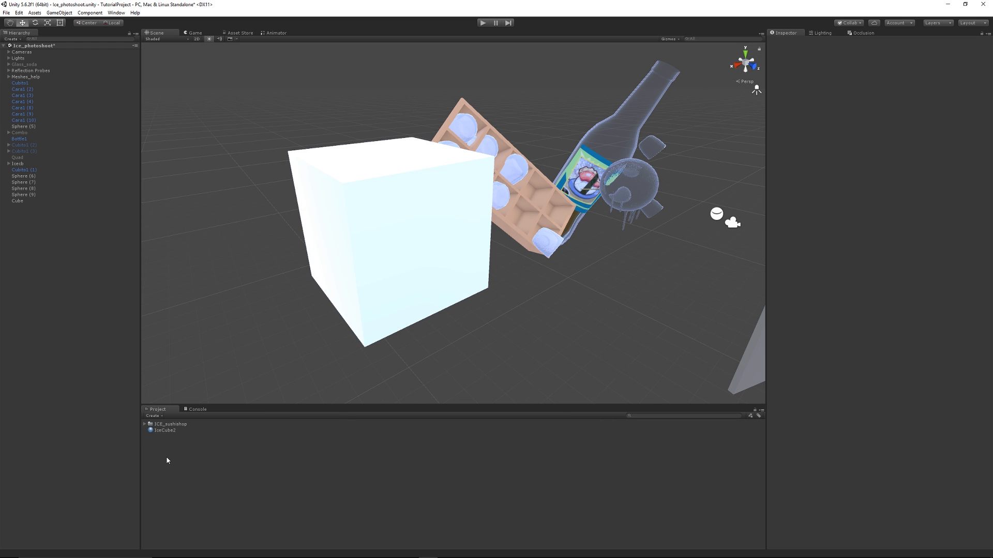
Create the IceCube2 material and bring up its shader list in the Inspector
right_click(167, 461)
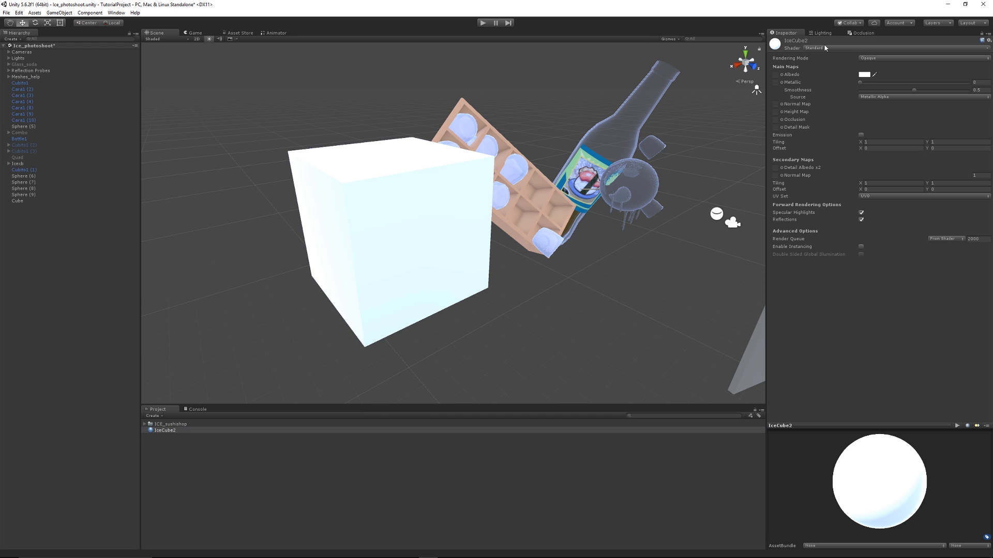
click(825, 47)
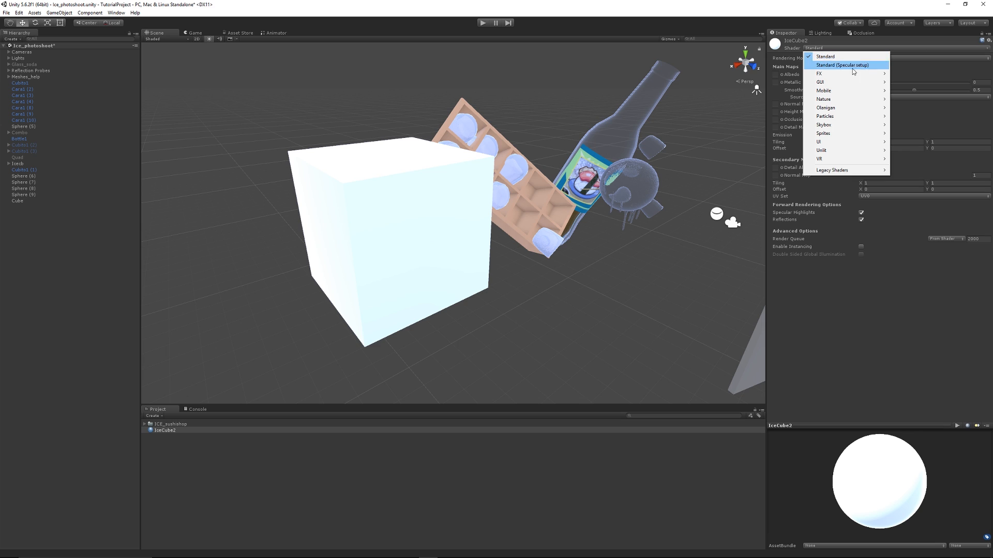
mouse_move(852, 108)
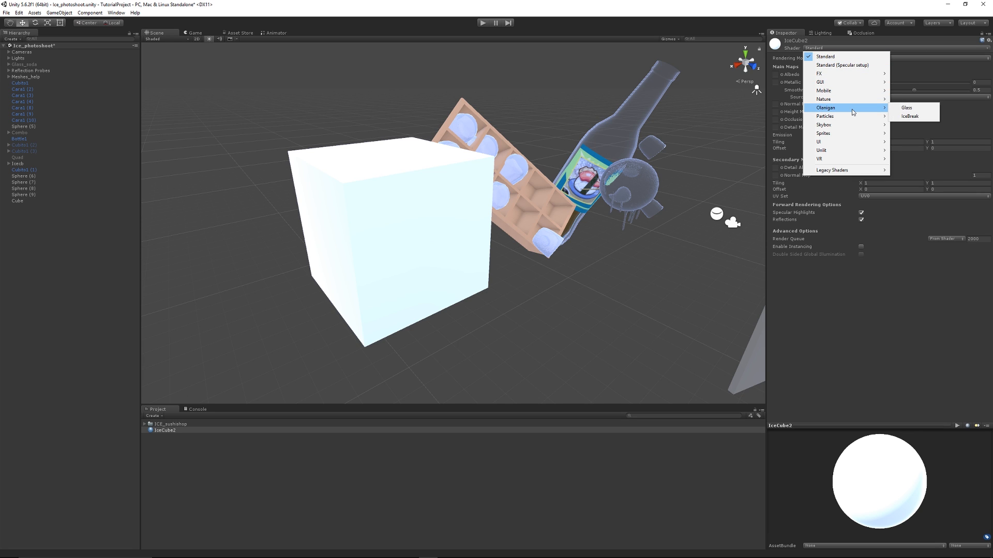
mouse_move(906, 108)
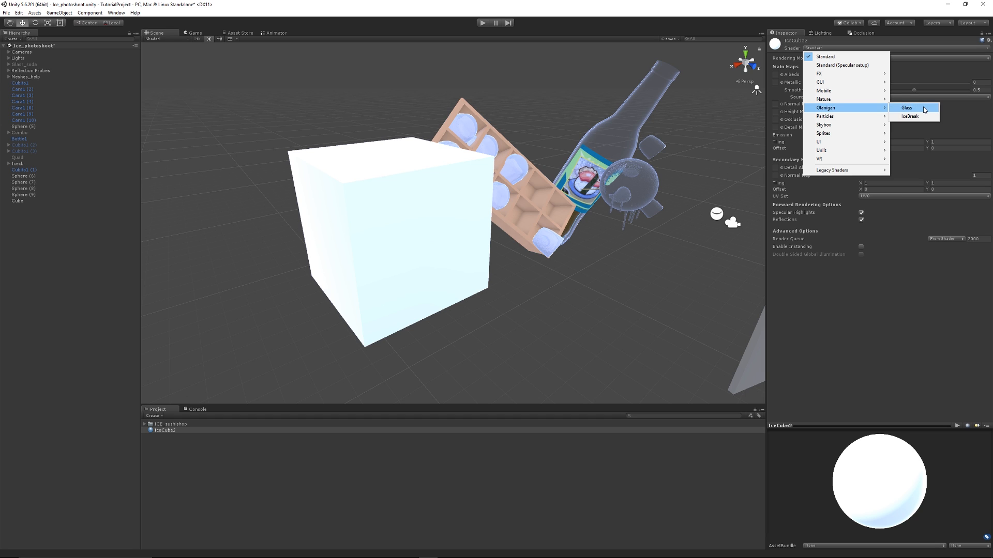
mouse_move(916, 116)
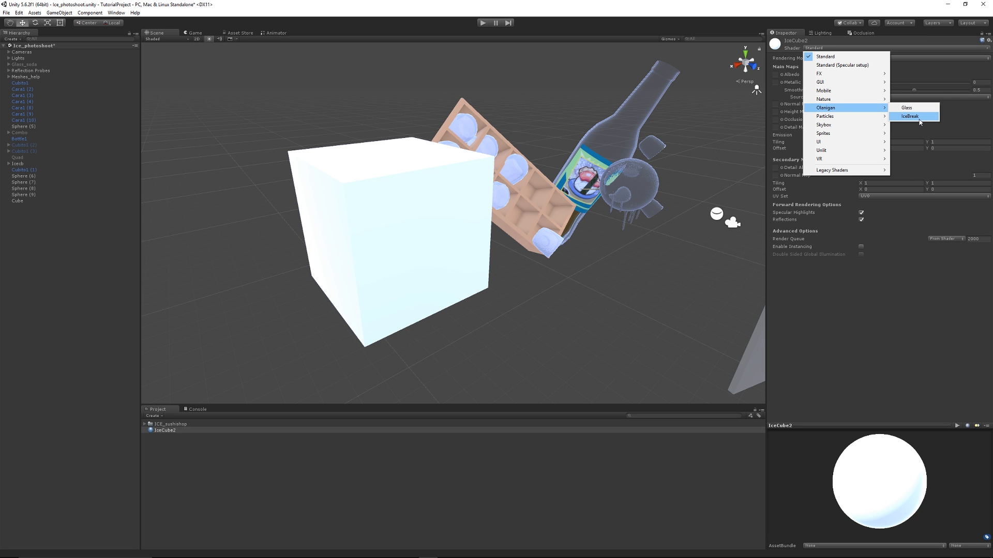
Assign the Olanigan > IceBreak shader to the IceCube2 material
click(912, 116)
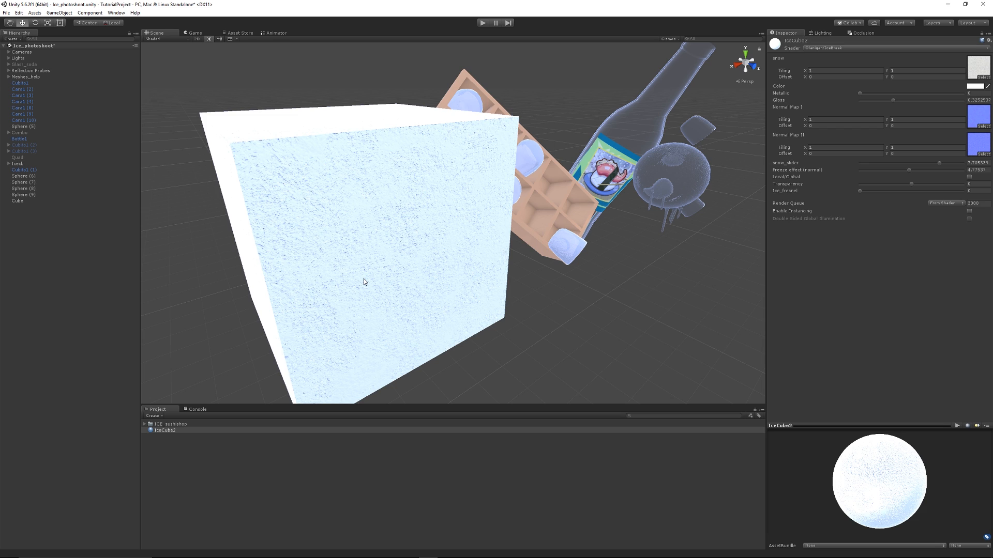
mouse_move(548, 238)
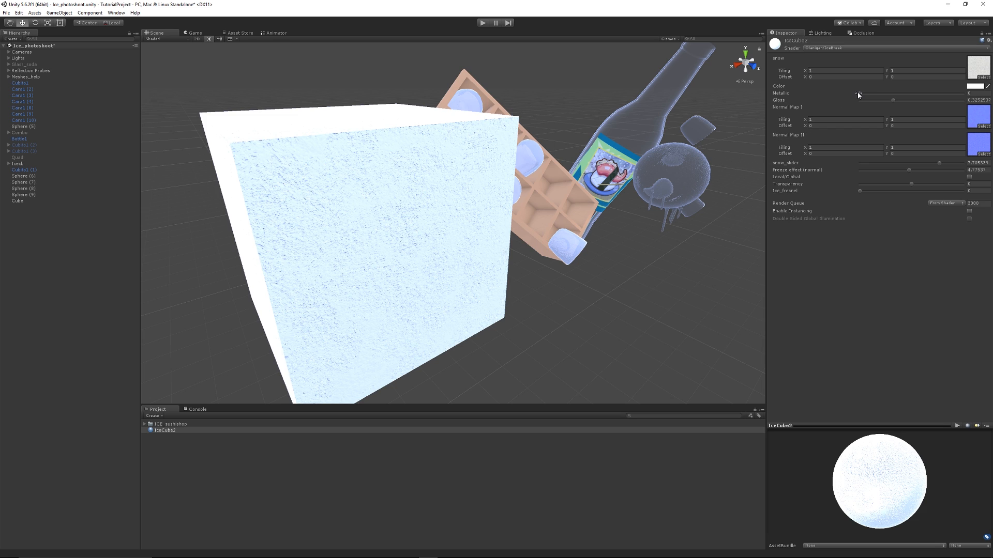
Raise IceCube2's Metallic to 1 and its Gloss slider to maximum
drag(858, 94, 969, 94)
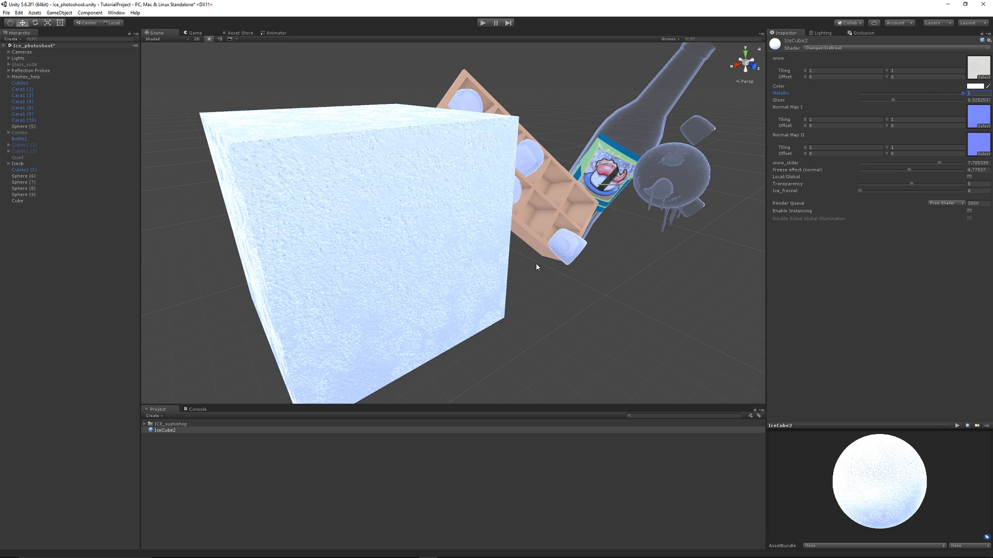
mouse_move(559, 281)
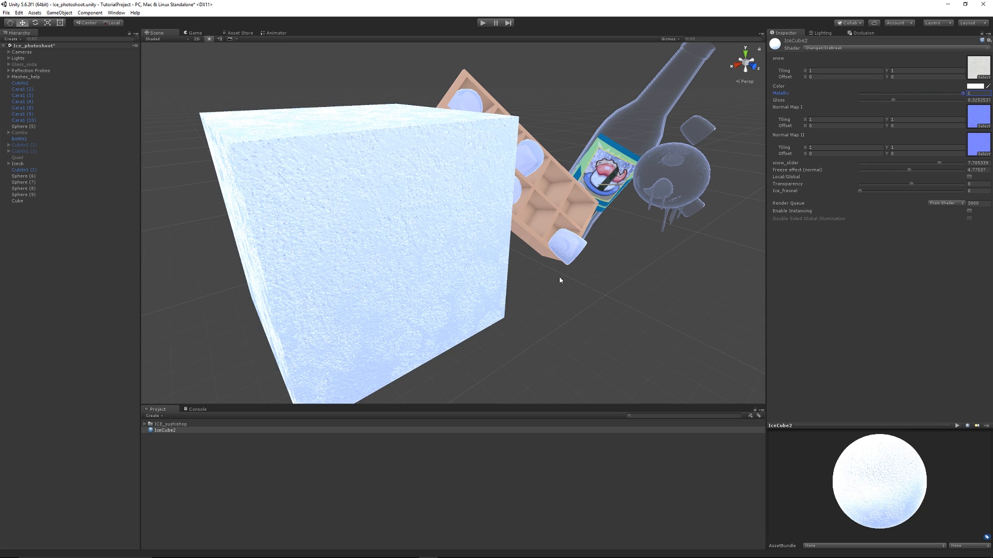
mouse_move(542, 302)
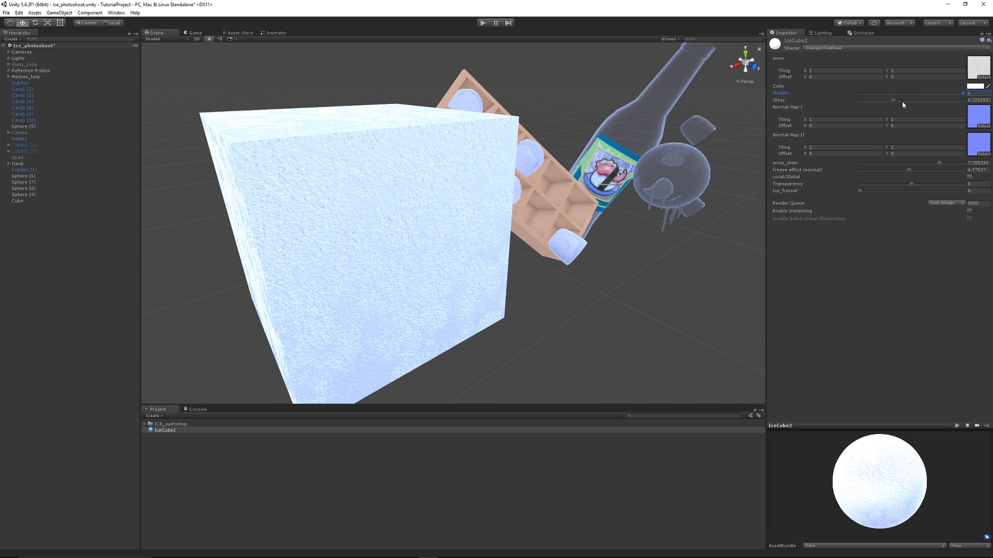
drag(892, 101, 914, 100)
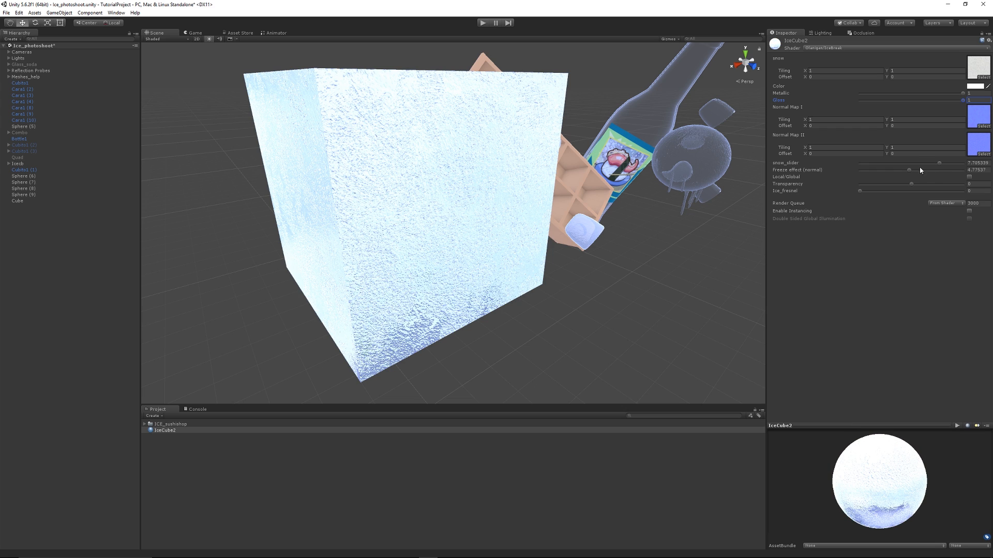
mouse_move(803, 164)
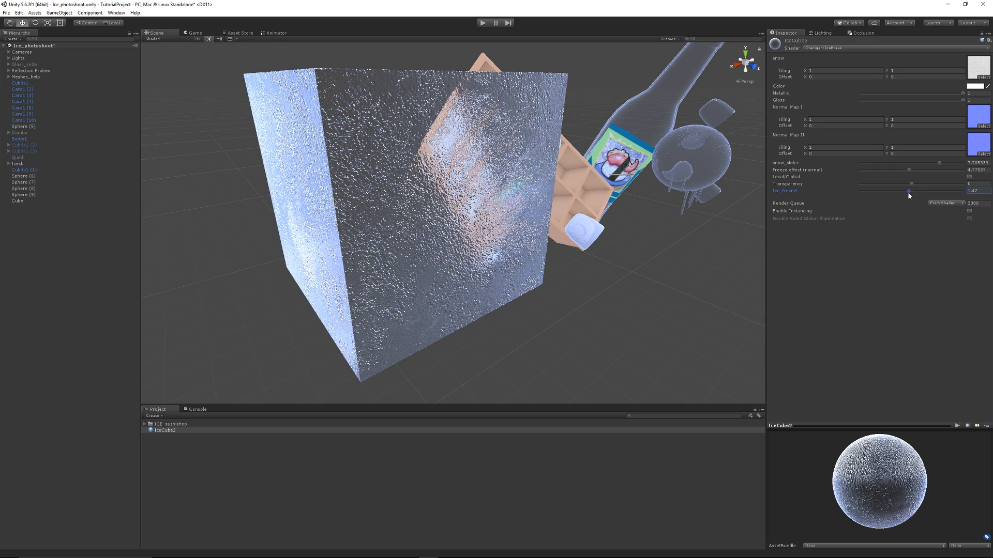
Set ice_fresnel to 1.72 and Transparency to about 0.318 for a translucent cube
drag(909, 190, 918, 190)
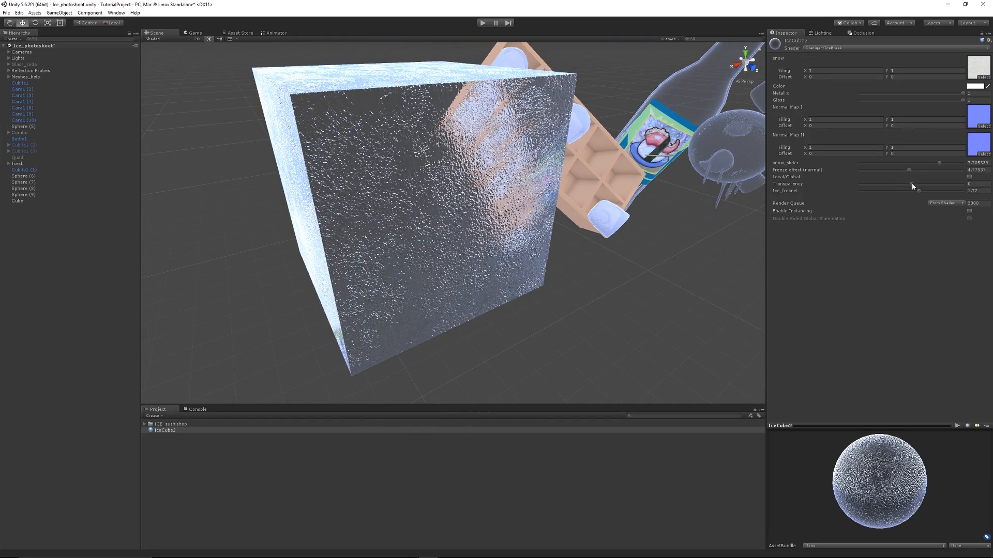
drag(912, 184, 969, 184)
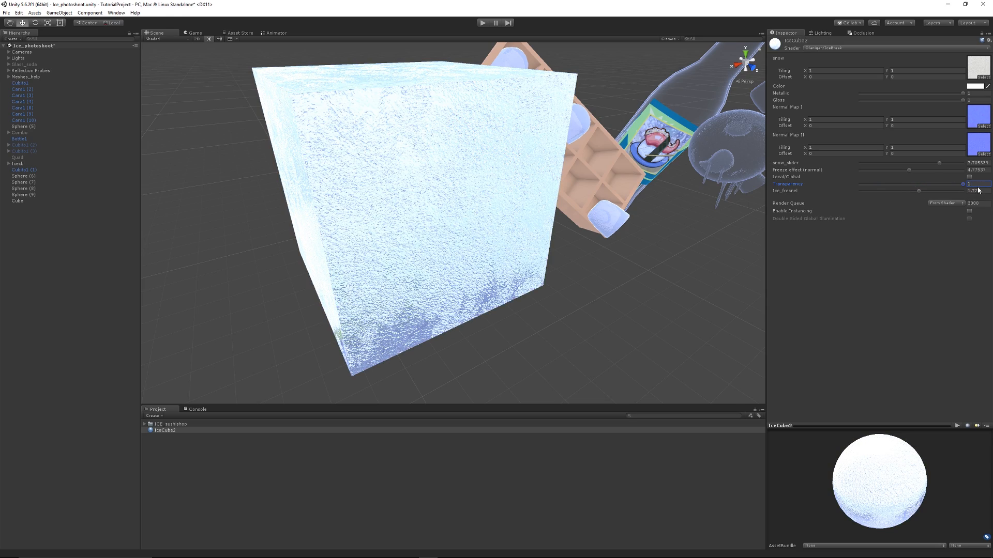
drag(962, 184, 905, 184)
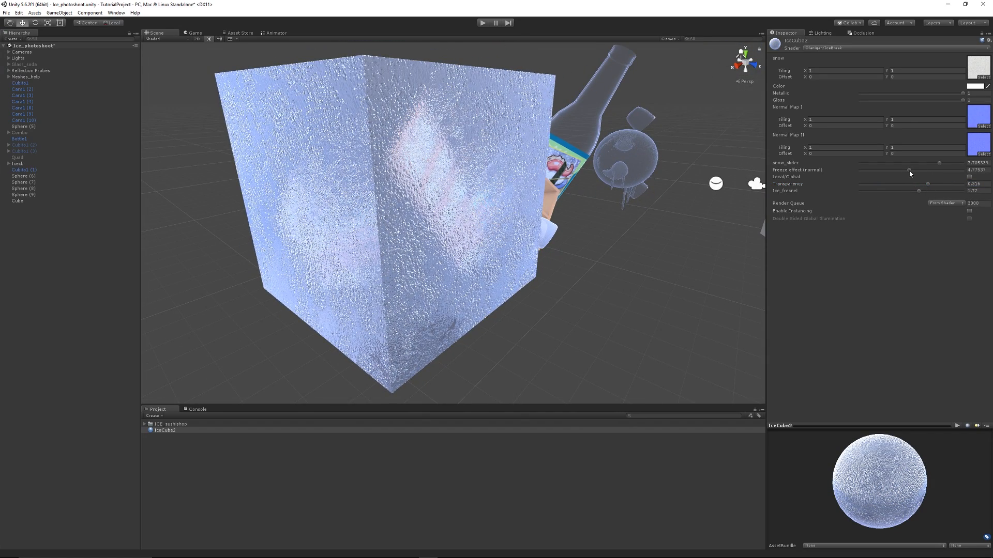
Settle Freeze effect (normal) at about 0.35 and raise snow_slider for more snow
drag(931, 170, 906, 170)
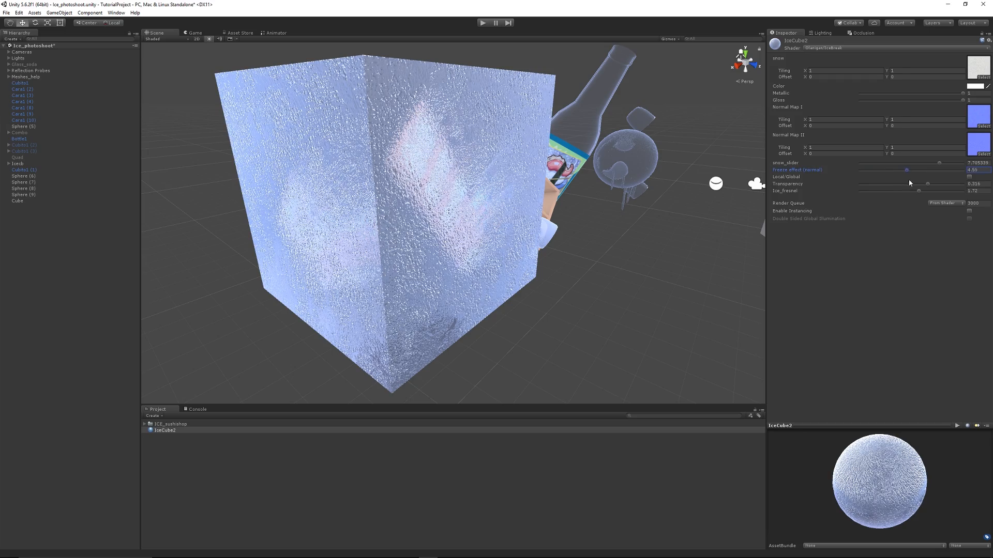
drag(906, 170, 869, 169)
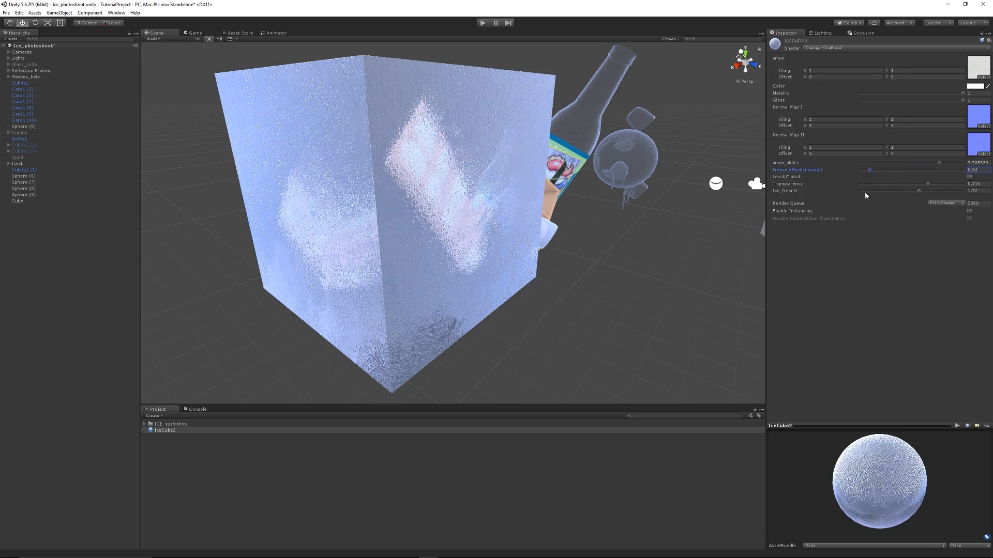
drag(869, 170, 875, 170)
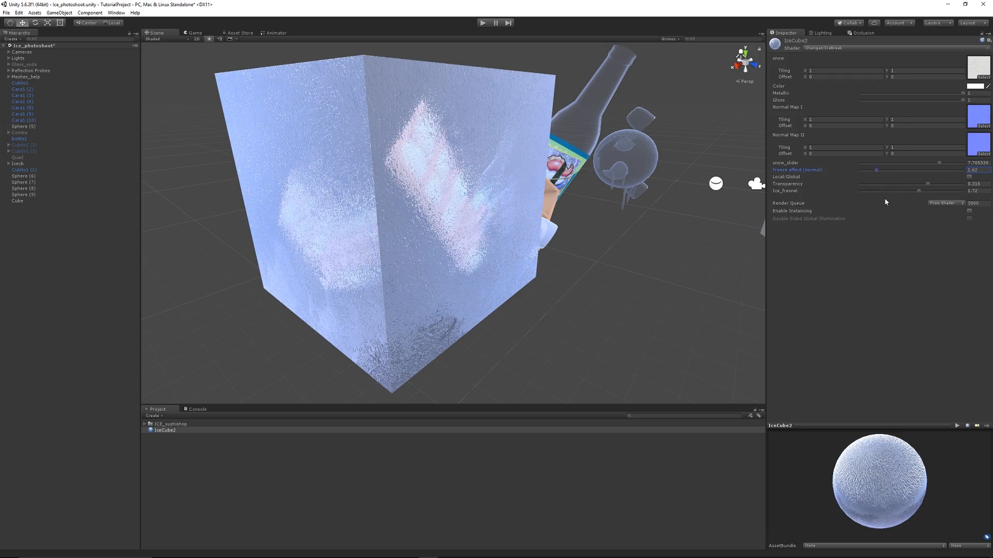
drag(877, 169, 926, 169)
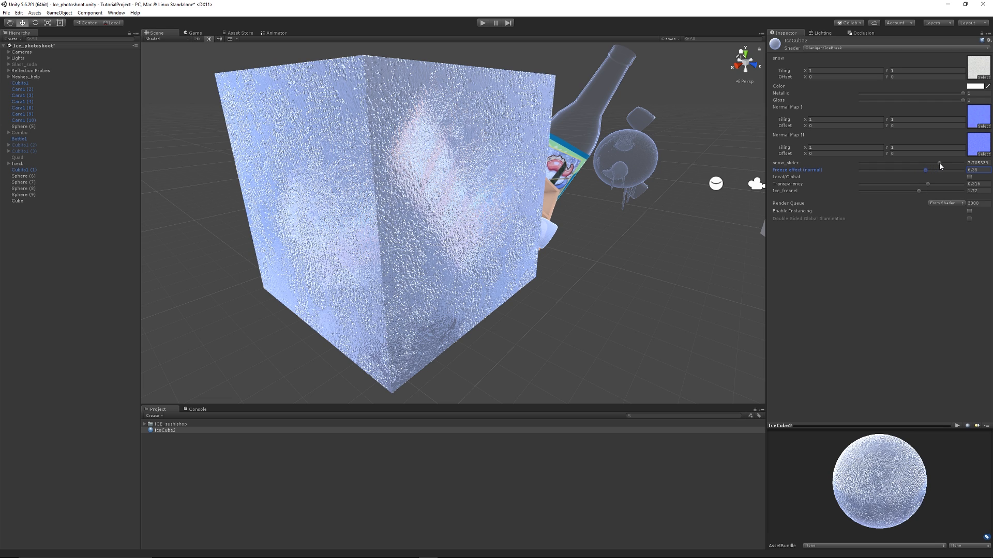
drag(927, 163, 885, 162)
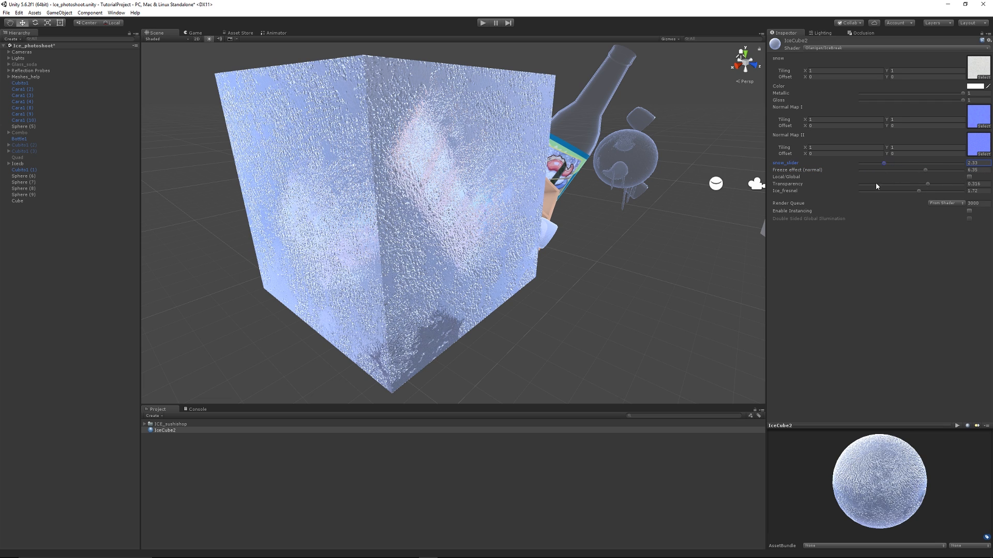
drag(884, 162, 917, 163)
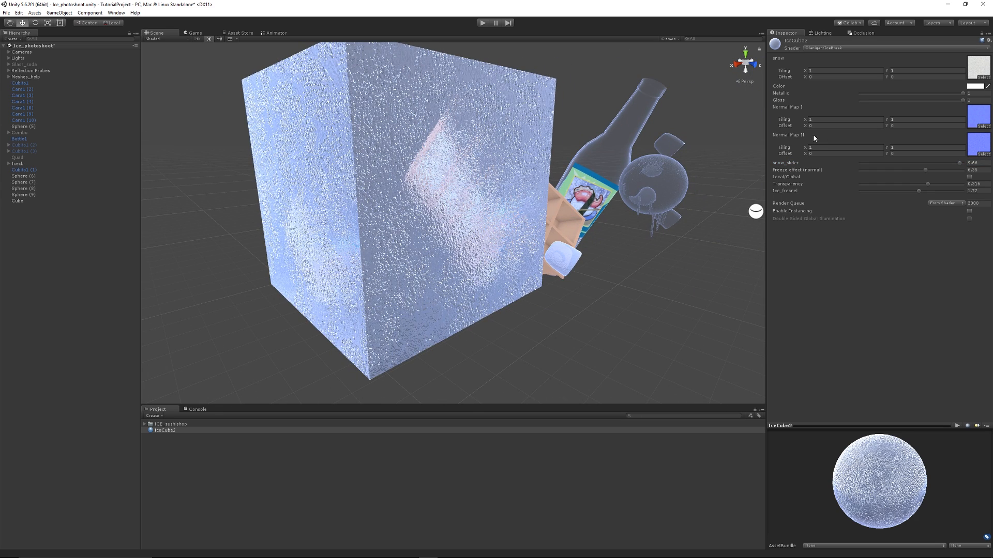
click(976, 85)
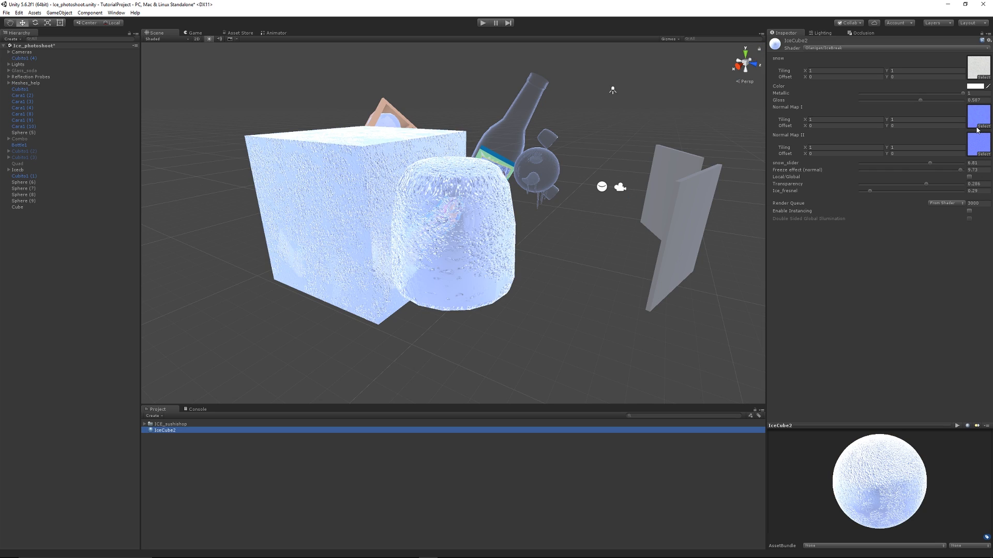
mouse_move(989, 134)
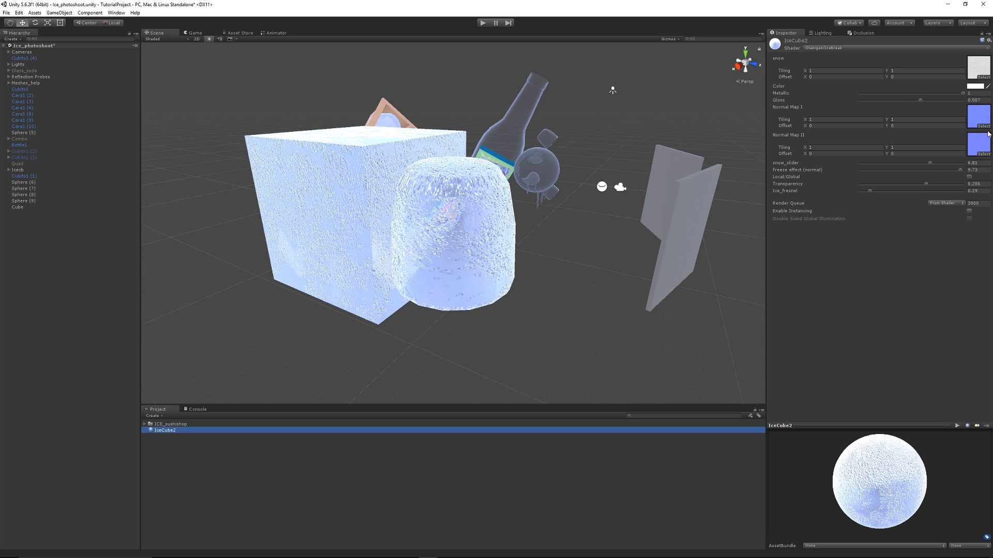
mouse_move(449, 288)
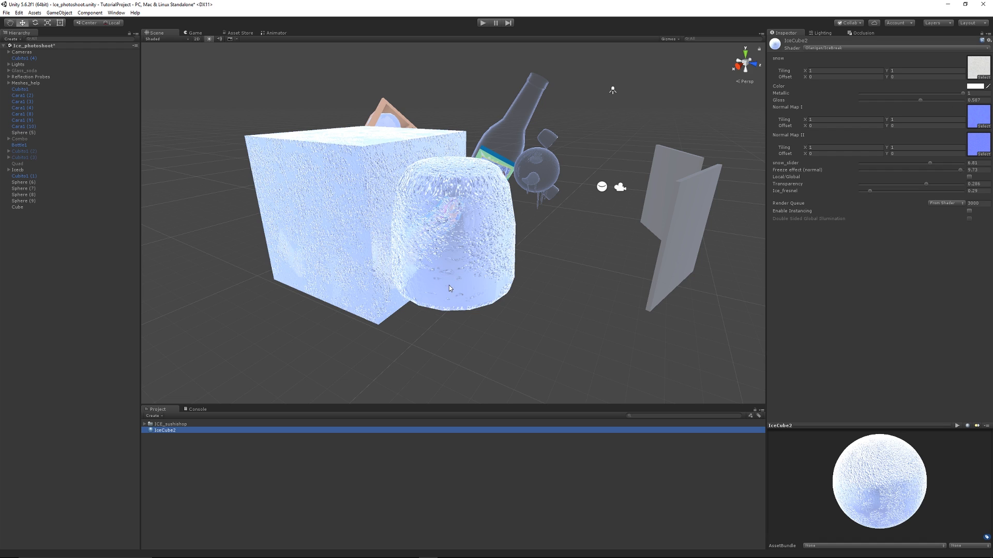
mouse_move(313, 348)
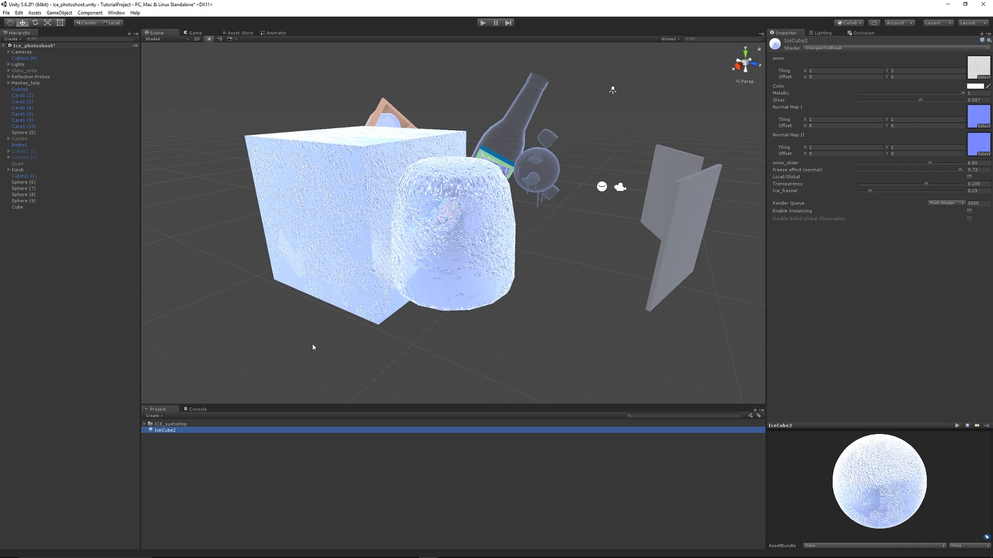
mouse_move(322, 347)
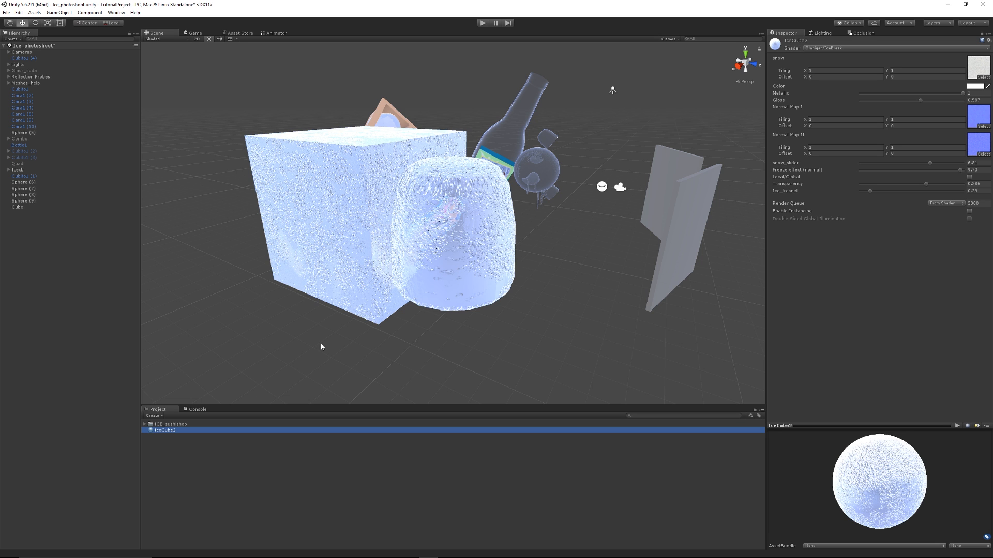
mouse_move(319, 362)
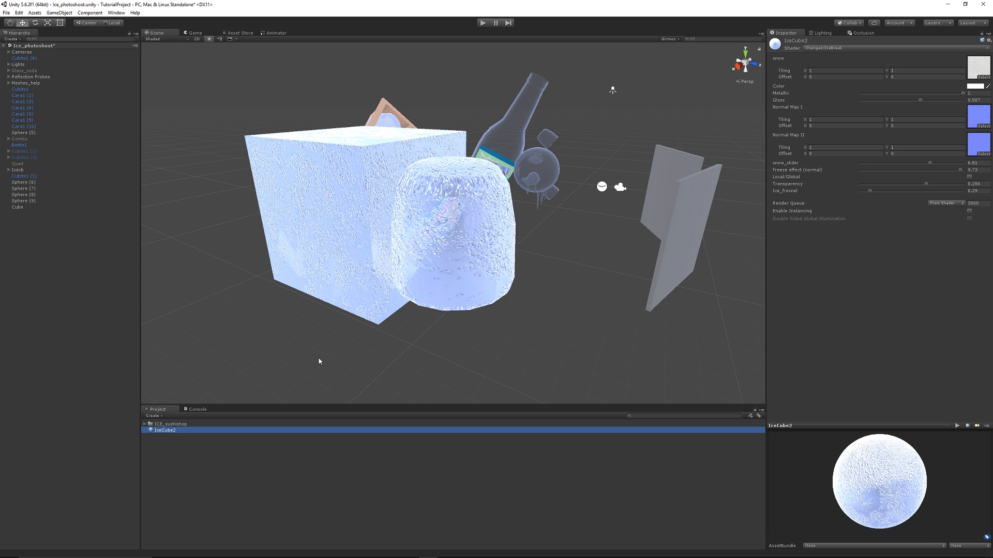